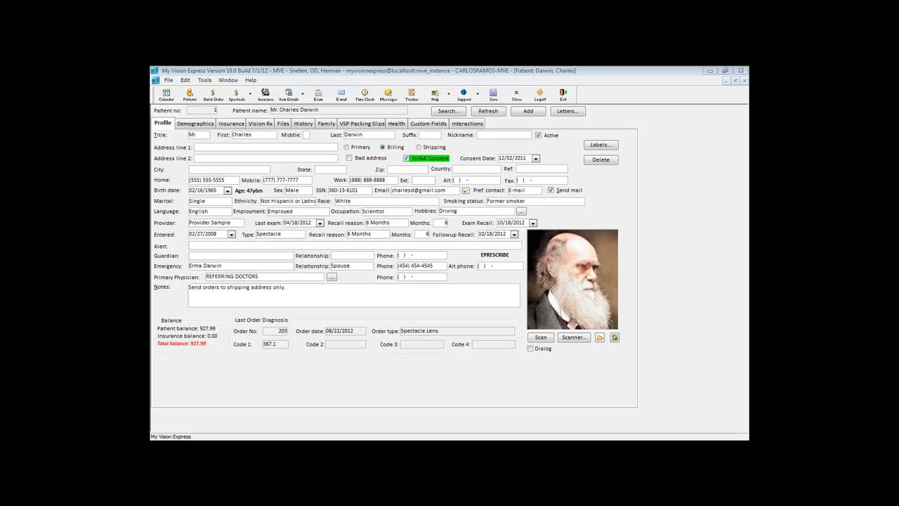
- Show Charles Darwin's Health allergy records listing the active Sulfa allergy
left_click(396, 123)
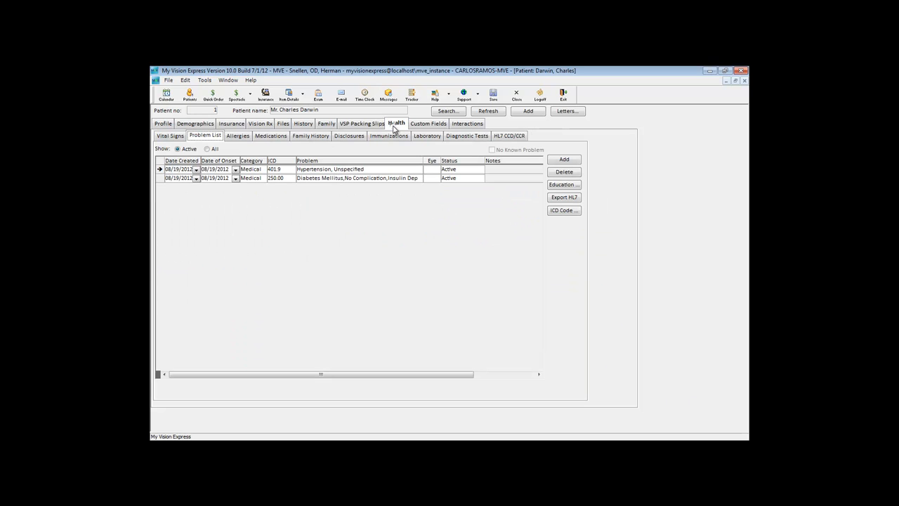
left_click(237, 135)
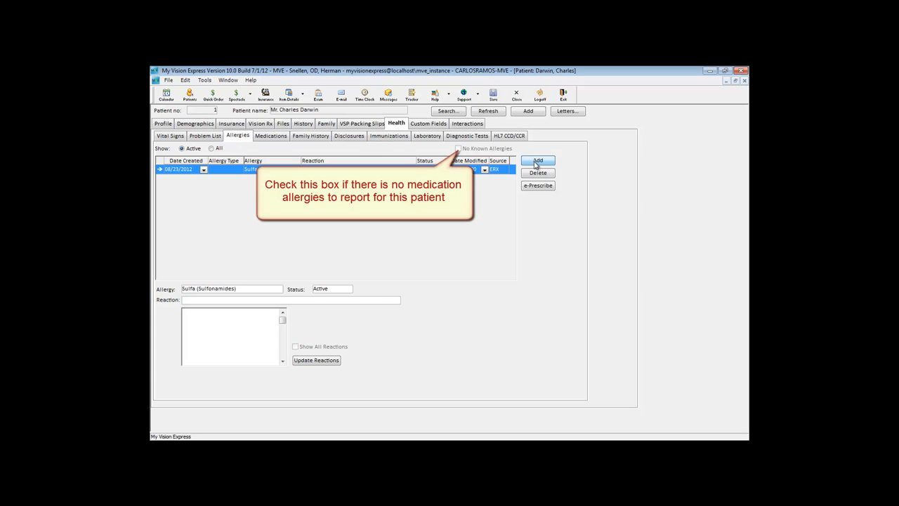
- Add a Drug allergy to Acyclovir with Abdominal Pain as the reaction
left_click(537, 160)
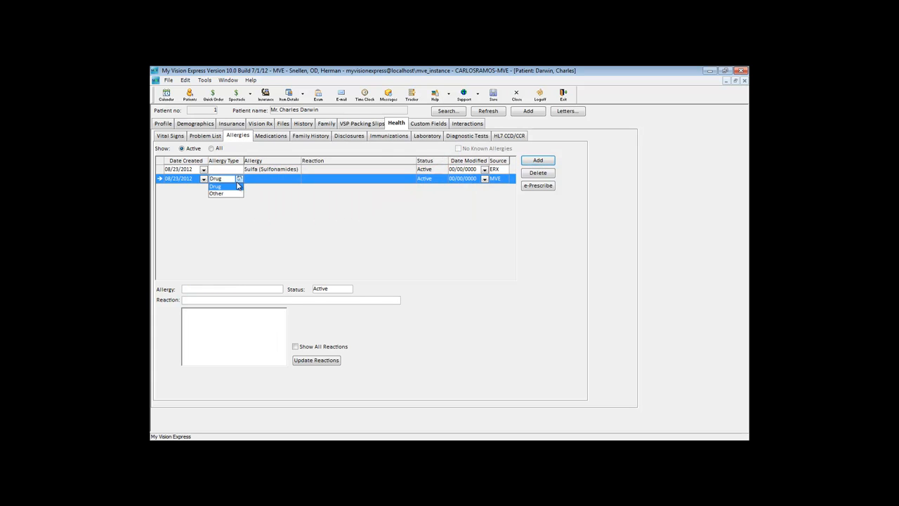
left_click(216, 194)
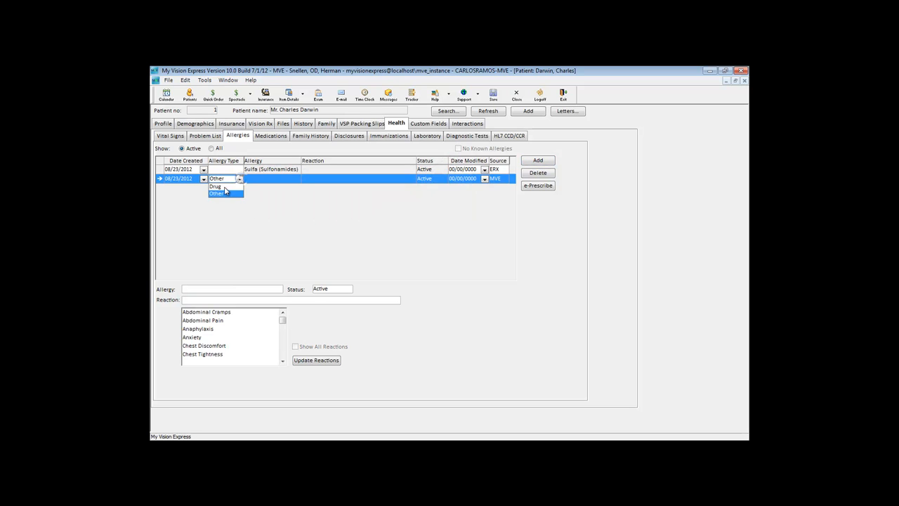
left_click(216, 186)
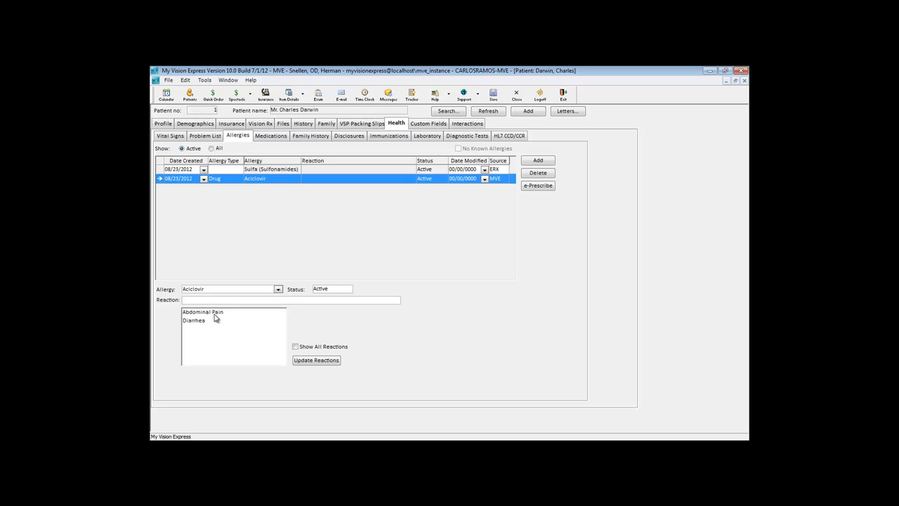
left_click(316, 360)
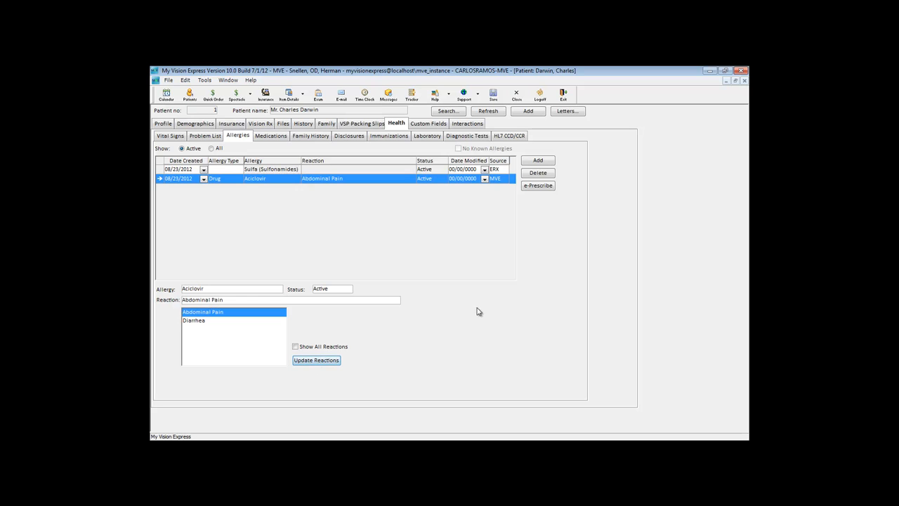
mouse_move(538, 185)
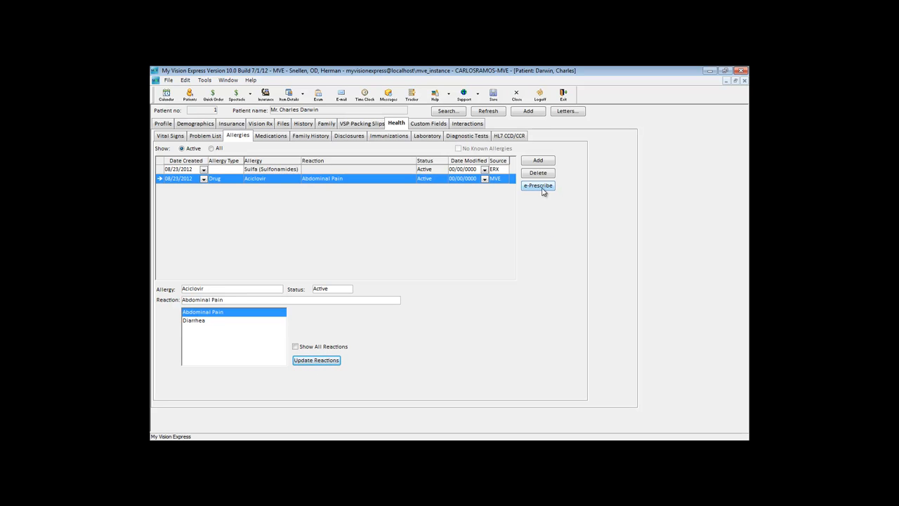
mouse_move(535, 192)
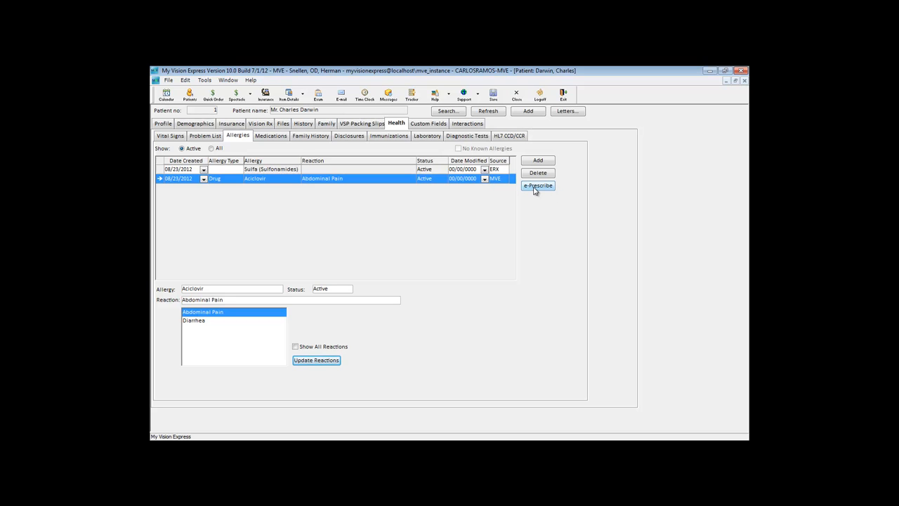
- Go to ePrescribe via eRx and bring up the Allergy / Intolerance search
left_click(536, 185)
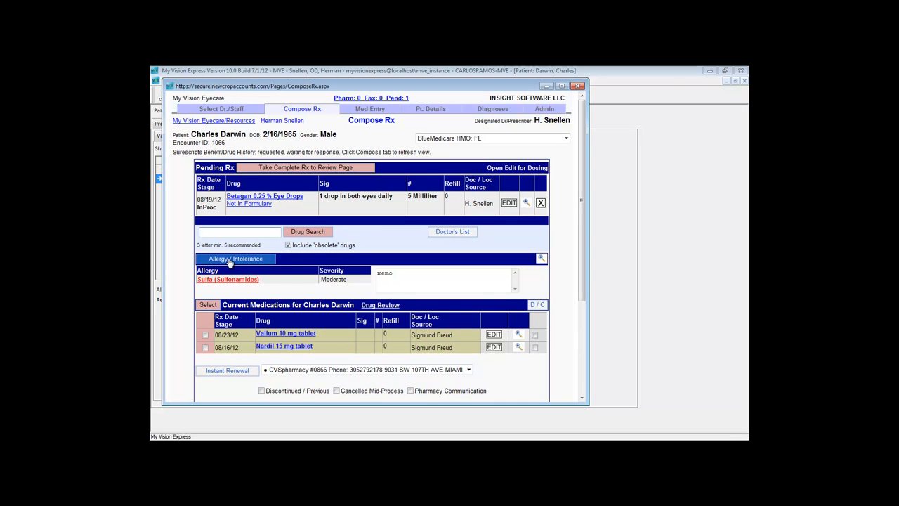
left_click(236, 258)
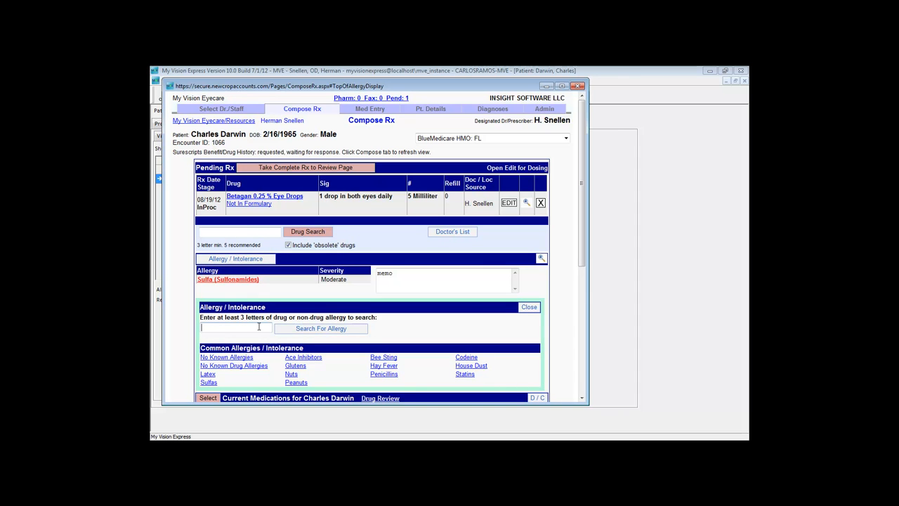
mouse_move(359, 370)
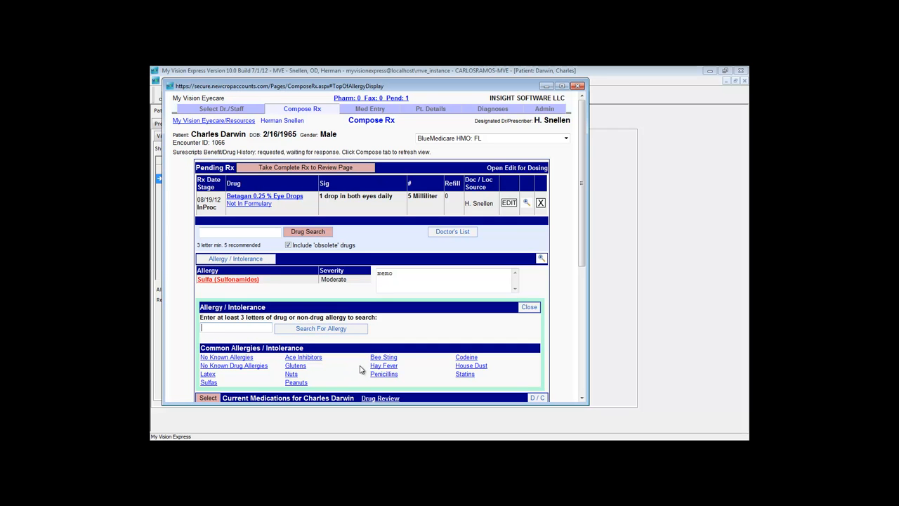
mouse_move(245, 391)
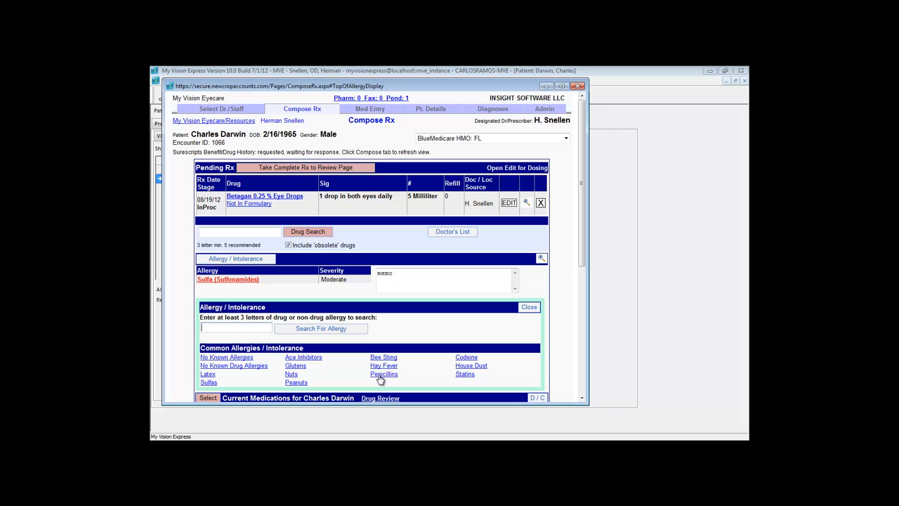
mouse_move(399, 379)
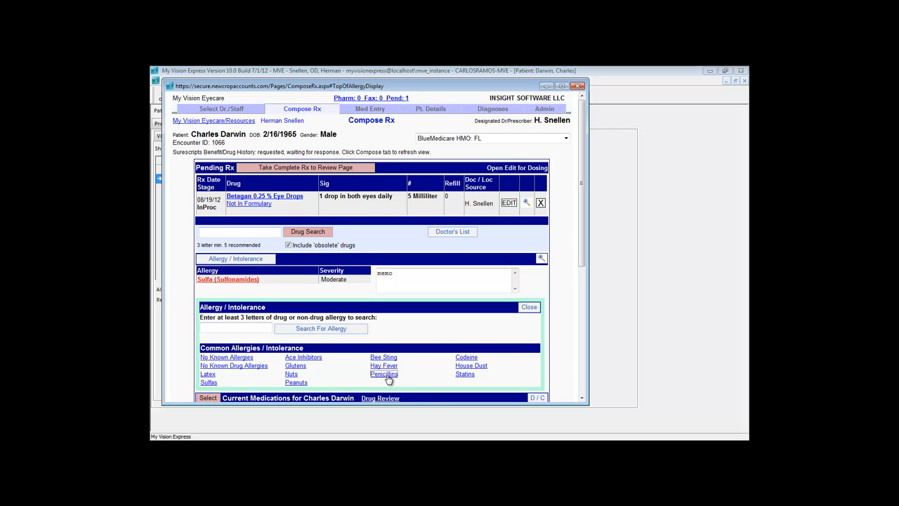
- Save a Penicillins allergy from Common Allergies with Moderate severity
left_click(383, 374)
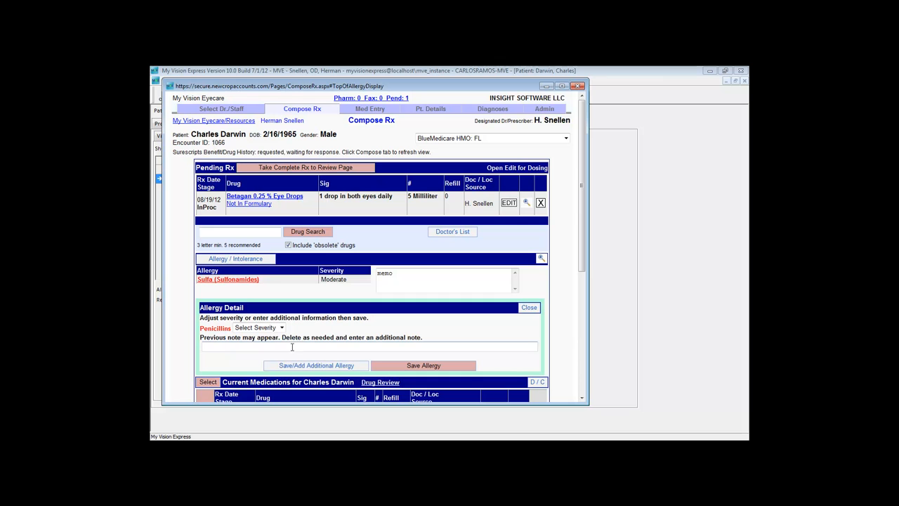
left_click(281, 327)
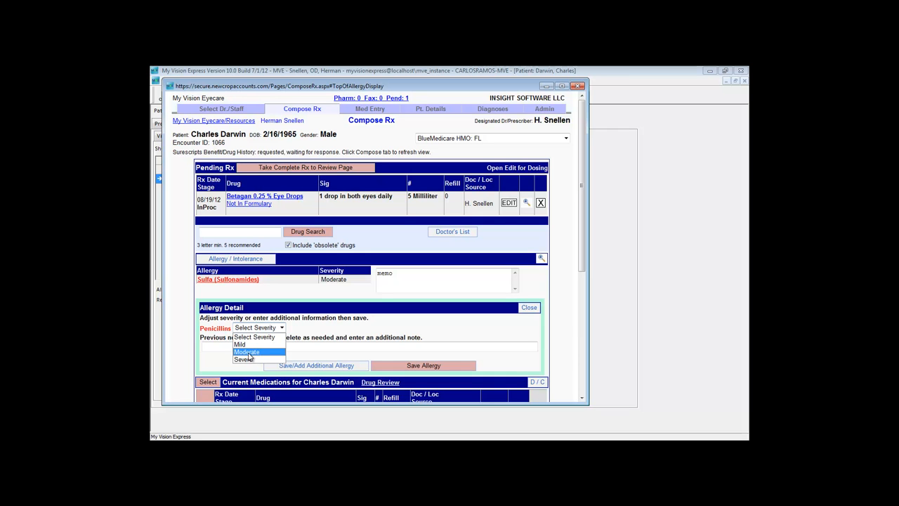
left_click(247, 351)
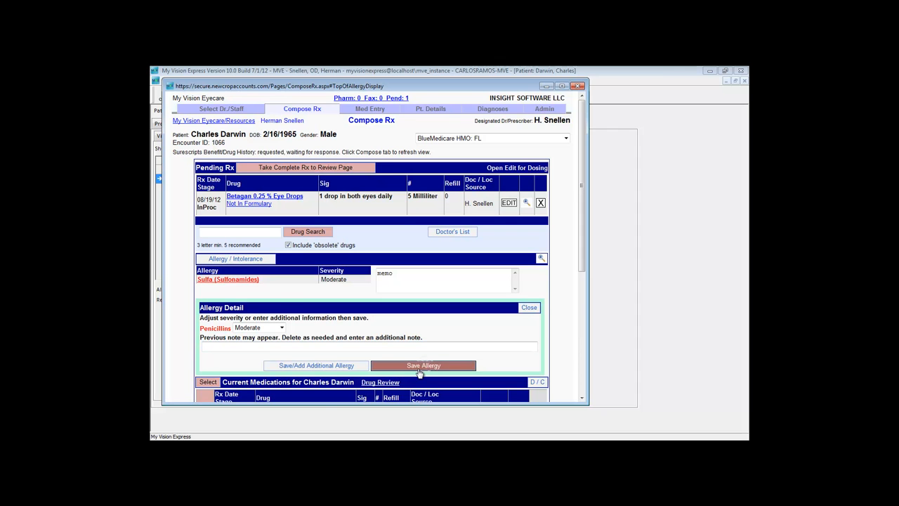
left_click(423, 365)
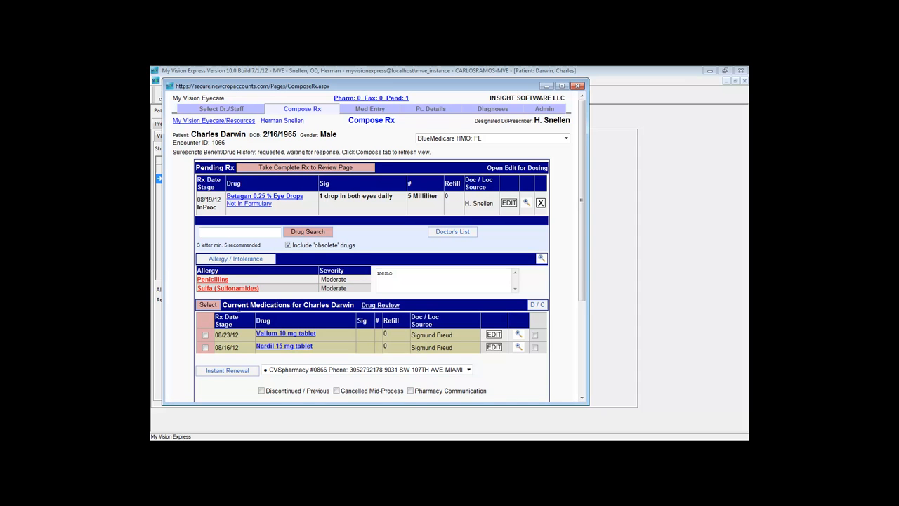
mouse_move(219, 286)
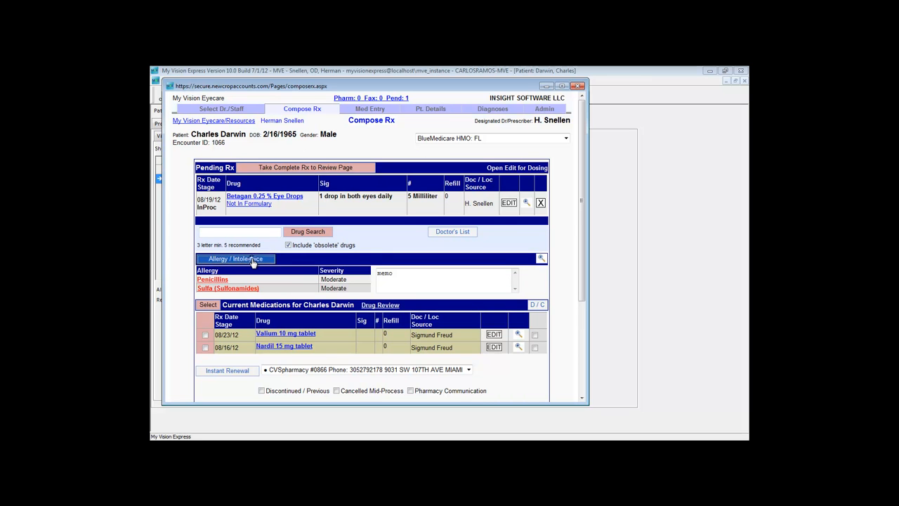
- Search 'Fish oil' and save a Fish Oil Omega 3-6-9 allergy with Mild severity
left_click(236, 259)
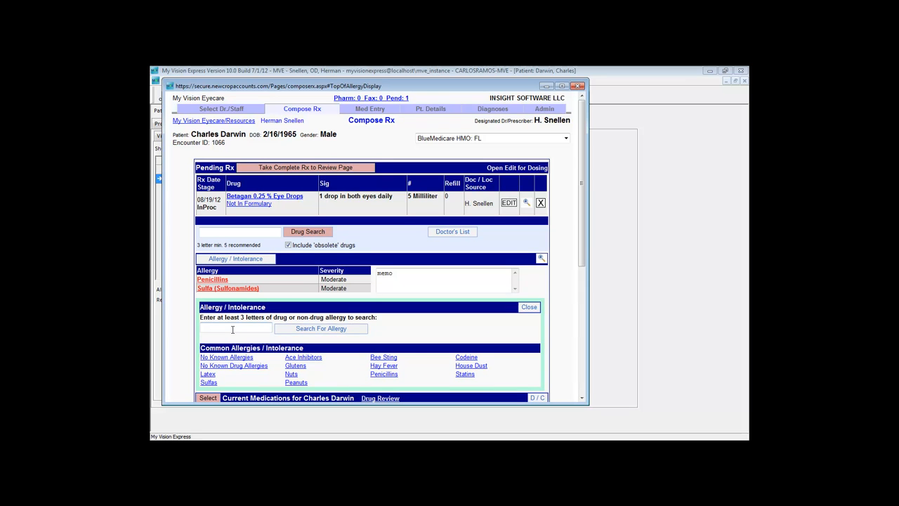
type("F")
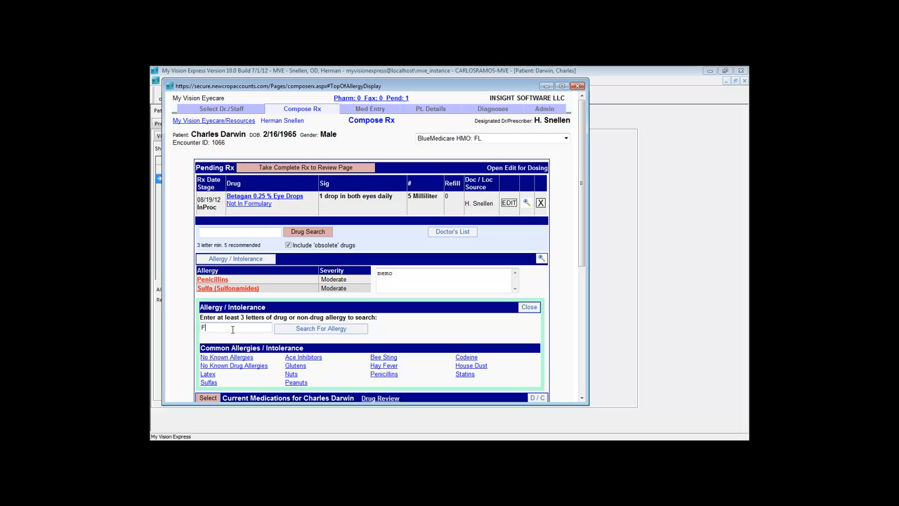
type("ish oil")
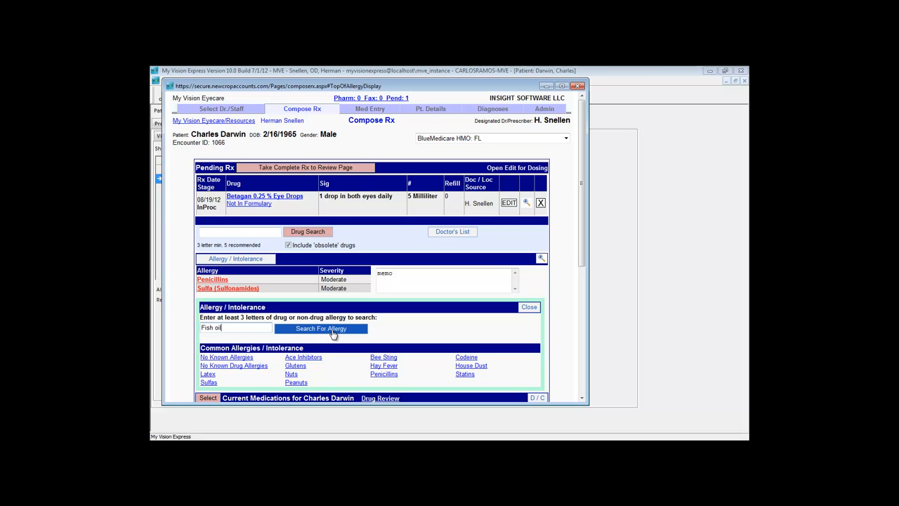
left_click(320, 328)
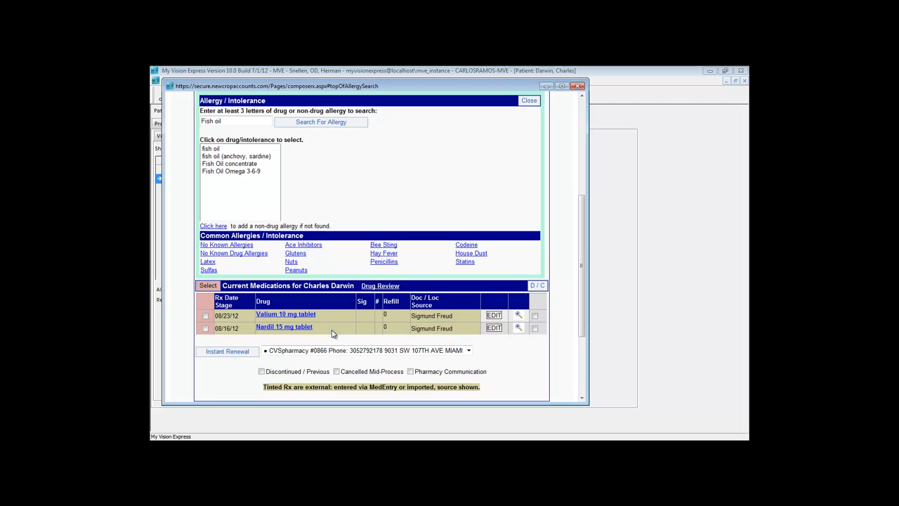
mouse_move(221, 171)
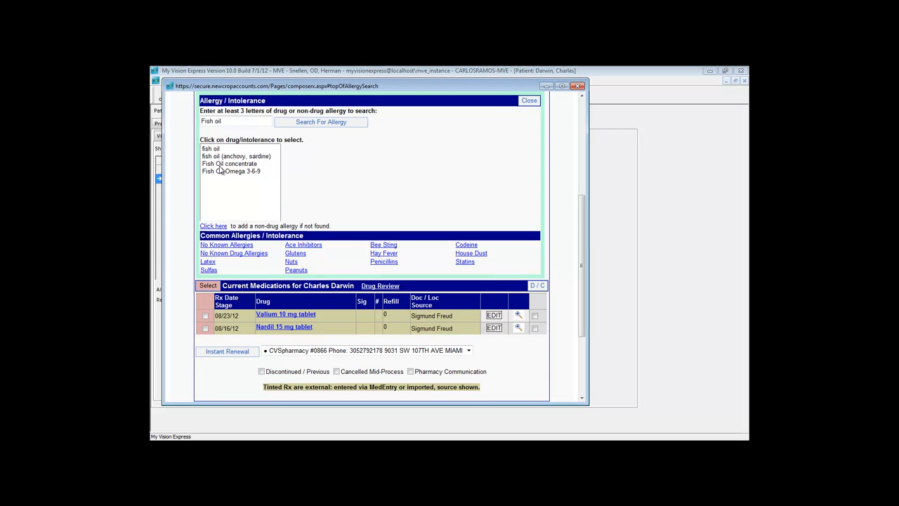
left_click(230, 171)
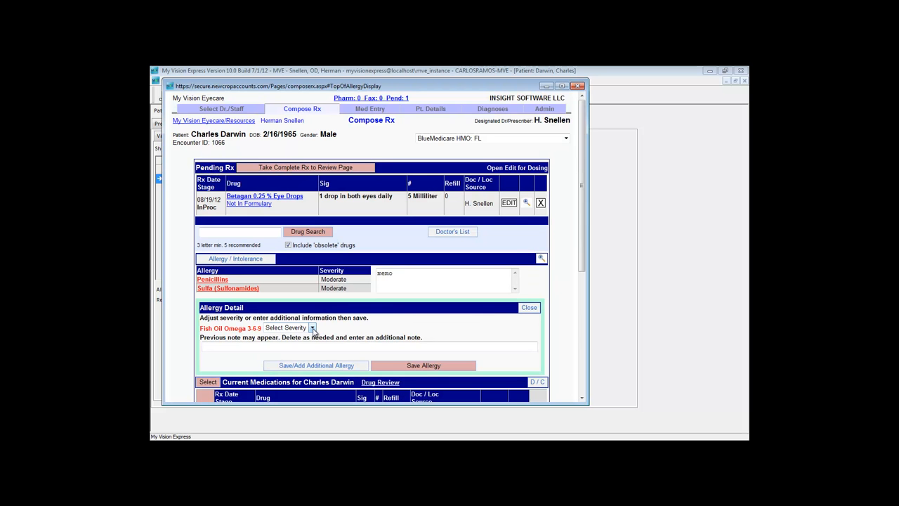
left_click(312, 328)
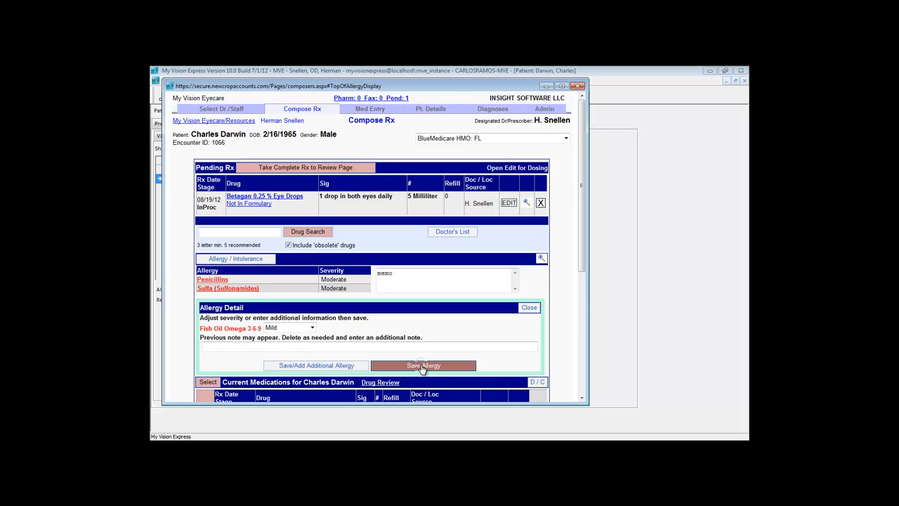
left_click(423, 366)
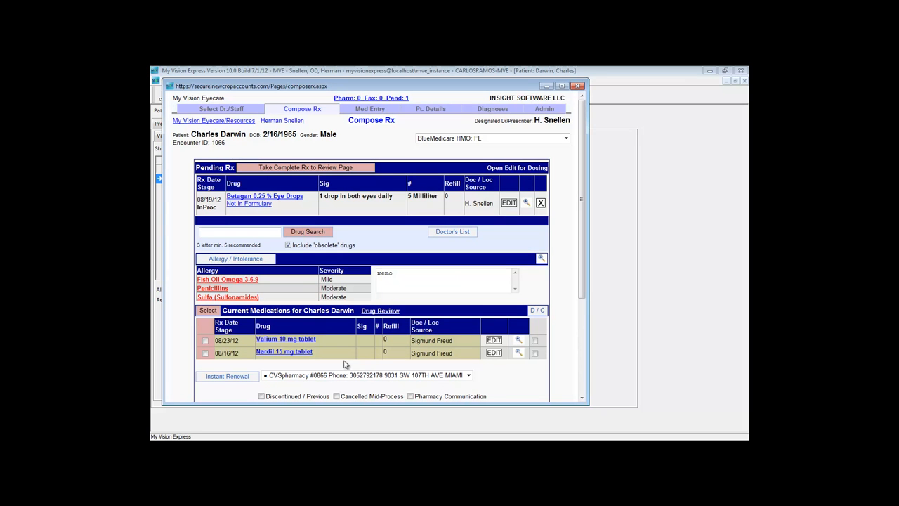